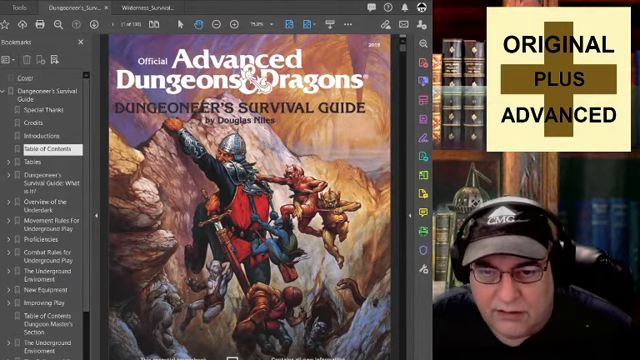
Page from the Dungeoneer's Survival Guide cover to its Special Thanks and Credits page.
{"action": "left_click", "coordinate": [36, 72]}
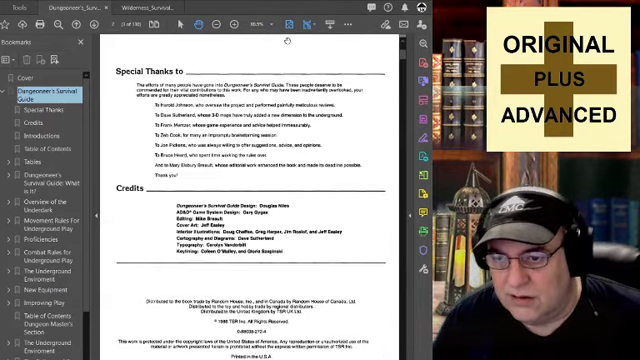
Scroll past the Introduction to the Player's Section table of contents.
{"action": "scroll", "scroll_direction": "down", "scroll_amount": 3}
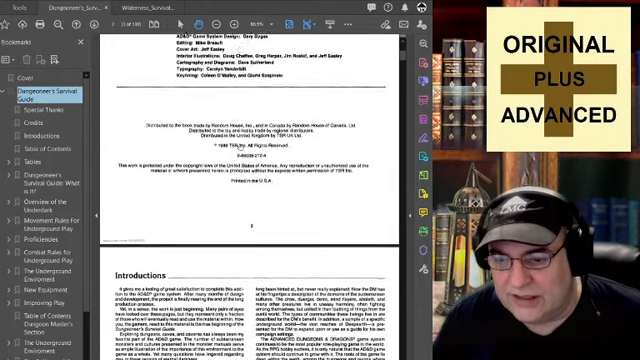
{"action": "scroll", "scroll_direction": "down", "scroll_amount": 3}
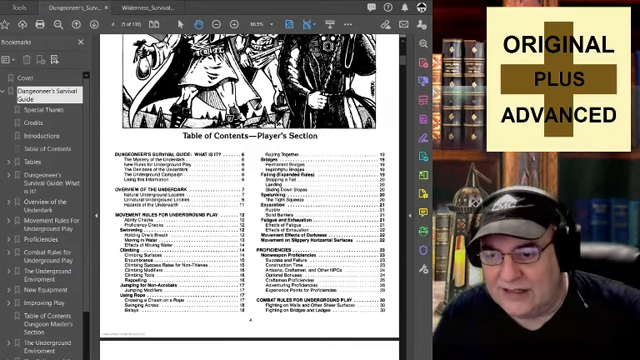
Scroll through the Player's Section contents and its tables list, ending back at the contents' first page.
{"action": "scroll", "scroll_direction": "down", "scroll_amount": 3}
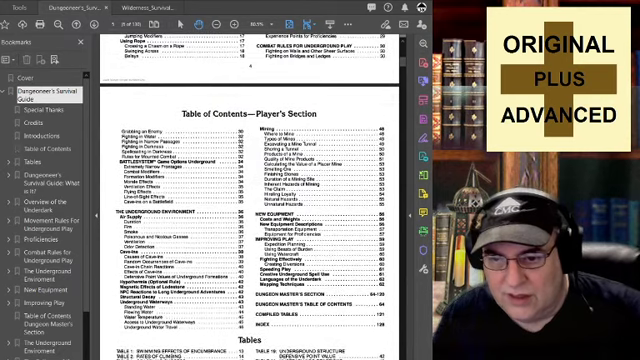
{"action": "scroll", "scroll_direction": "down", "scroll_amount": 3}
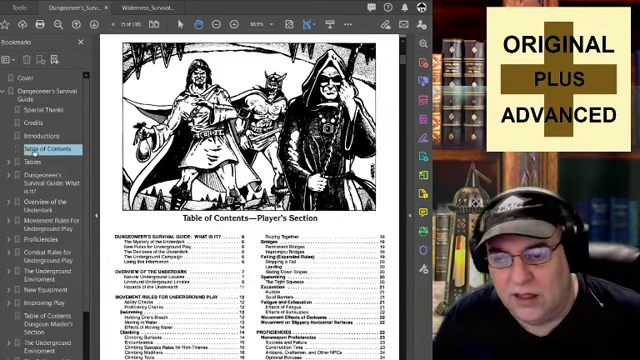
{"action": "scroll", "scroll_direction": "down", "scroll_amount": 3}
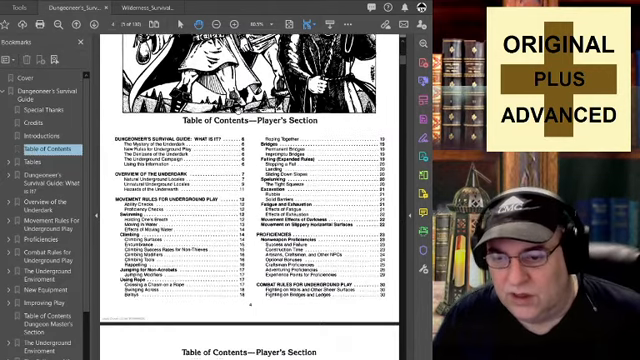
{"action": "scroll", "scroll_direction": "down", "scroll_amount": 3}
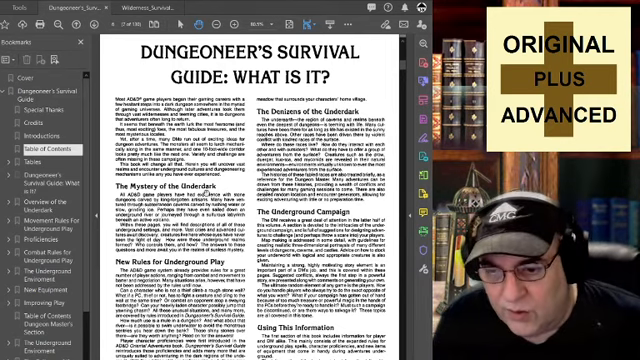
Scroll to the signed foreword page preceding the Player's Section contents.
{"action": "scroll", "scroll_direction": "down", "scroll_amount": 3}
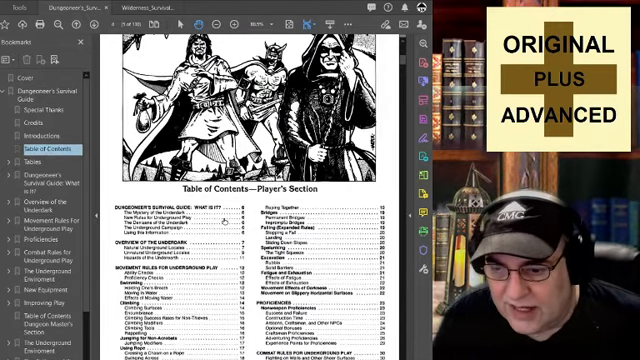
{"action": "scroll", "scroll_direction": "down", "scroll_amount": 3}
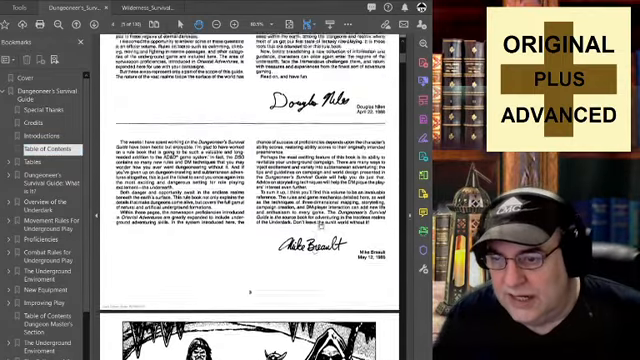
Scroll past the foreword to where the Player's Section contents continues onto its second page.
{"action": "scroll", "scroll_direction": "down", "scroll_amount": 3}
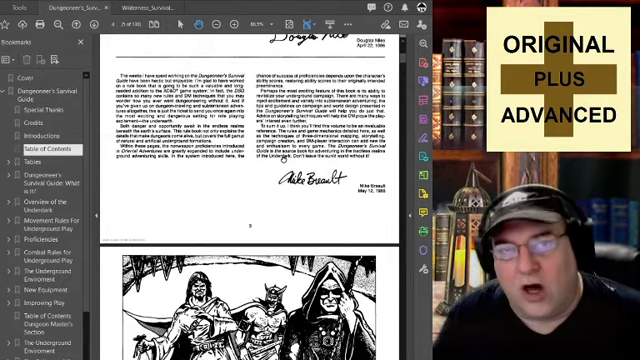
{"action": "scroll", "scroll_direction": "down", "scroll_amount": 3}
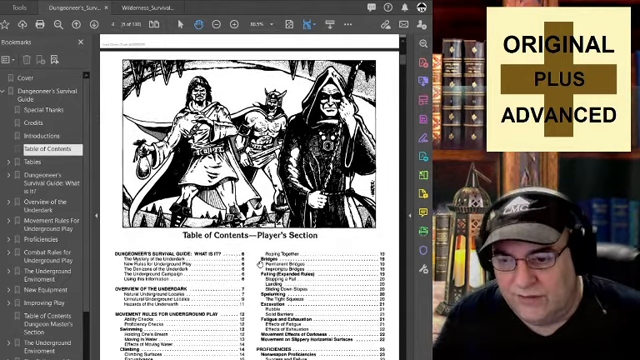
{"action": "scroll", "scroll_direction": "down", "scroll_amount": 3}
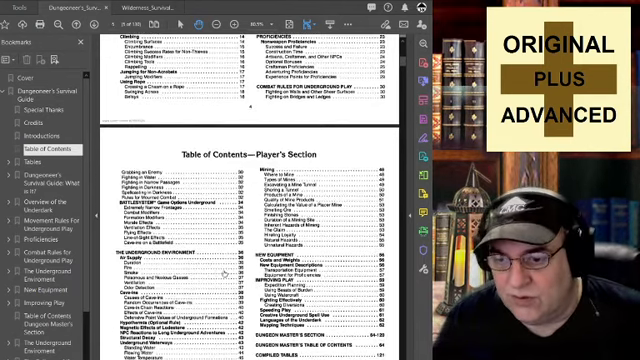
Scroll to the Tables list closing the contents, with the 'What Is It?' chapter appearing.
{"action": "scroll", "scroll_direction": "down", "scroll_amount": 3}
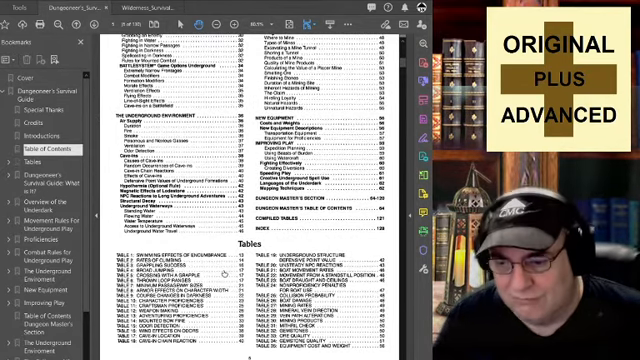
{"action": "scroll", "scroll_direction": "down", "scroll_amount": 3}
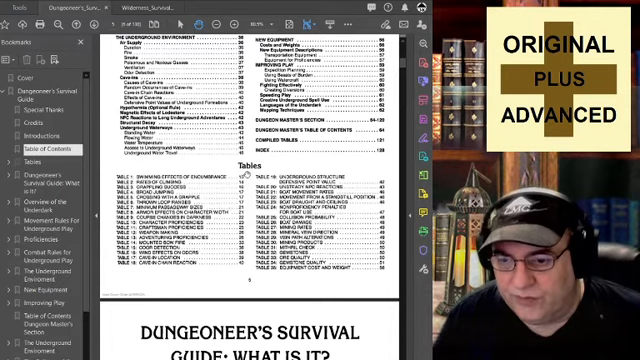
Scroll the contents page down to its Tables list above the 'What Is It?' heading.
{"action": "scroll", "scroll_direction": "down", "scroll_amount": 3}
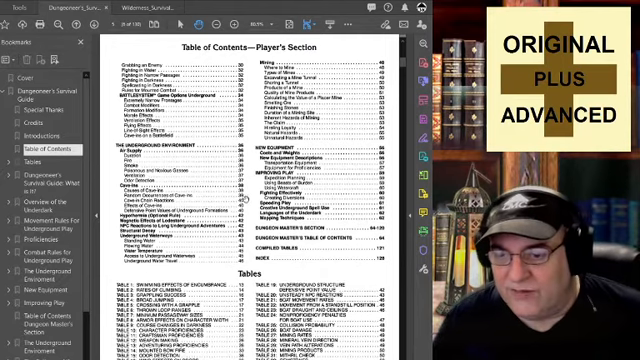
{"action": "scroll", "scroll_direction": "down", "scroll_amount": 3}
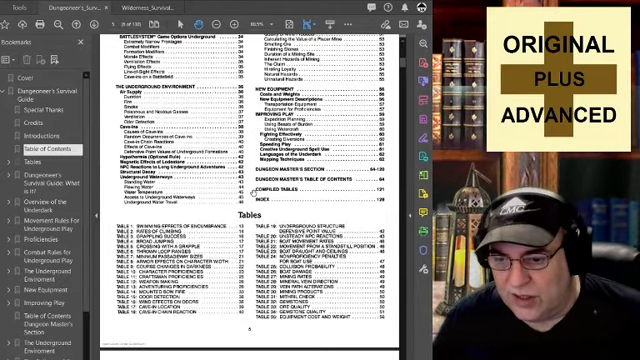
{"action": "scroll", "scroll_direction": "down", "scroll_amount": 3}
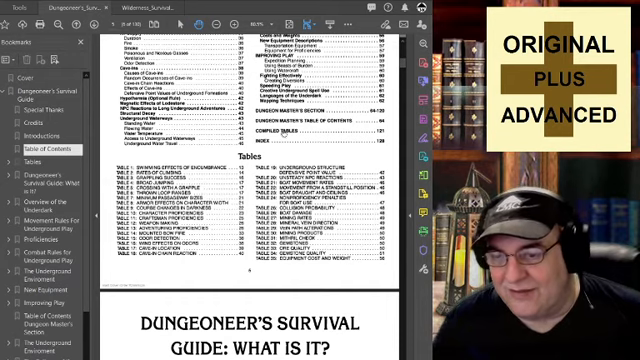
Scroll through the underground chapter pages before switching to the Wilderness Survival Guide cover.
{"action": "scroll", "scroll_direction": "down", "scroll_amount": 3}
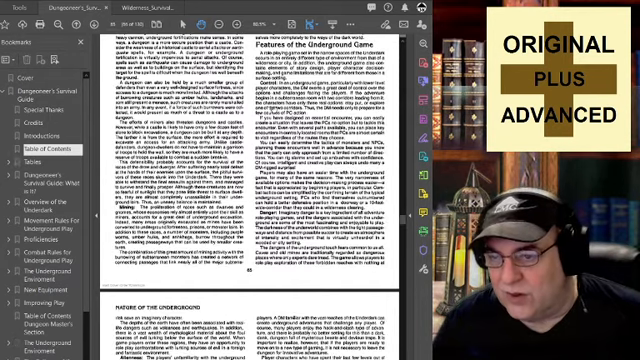
{"action": "scroll", "scroll_direction": "down", "scroll_amount": 3}
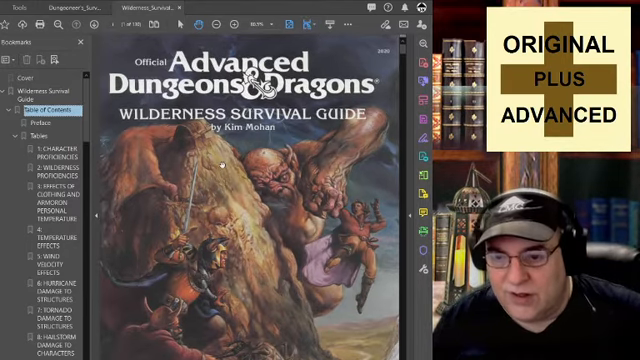
Scroll from the Wilderness Survival Guide cover to Kim Mohan's illustrated title page.
{"action": "scroll", "scroll_direction": "down", "scroll_amount": 3}
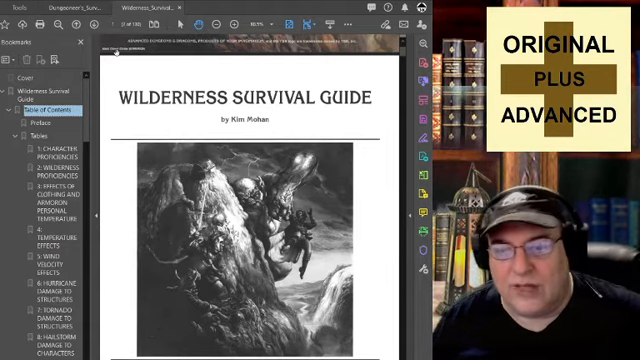
Scroll through the Special Appreciation and Credits page until the Preface heading appears.
{"action": "scroll", "scroll_direction": "down", "scroll_amount": 3}
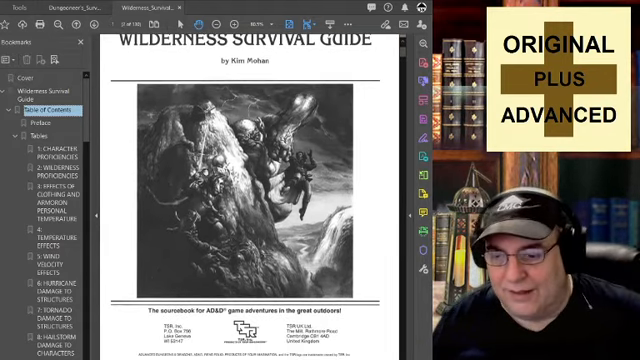
{"action": "scroll", "scroll_direction": "down", "scroll_amount": 3}
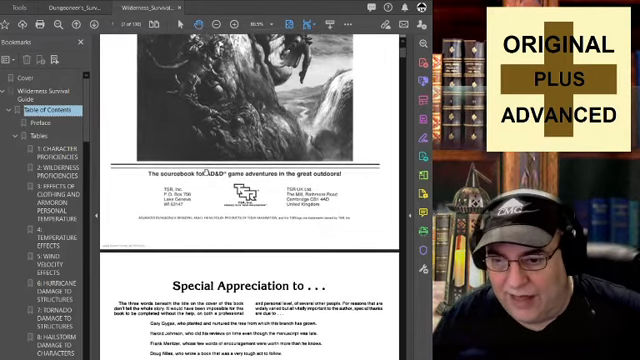
{"action": "scroll", "scroll_direction": "down", "scroll_amount": 3}
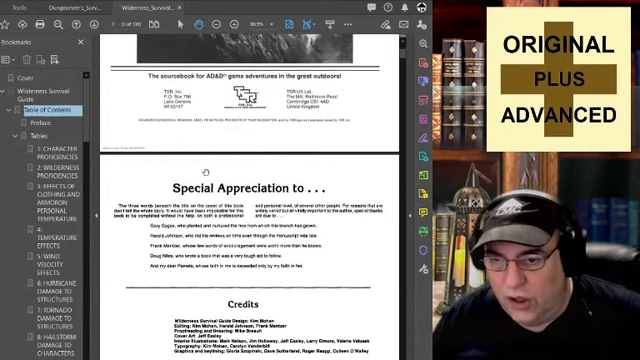
{"action": "scroll", "scroll_direction": "down", "scroll_amount": 3}
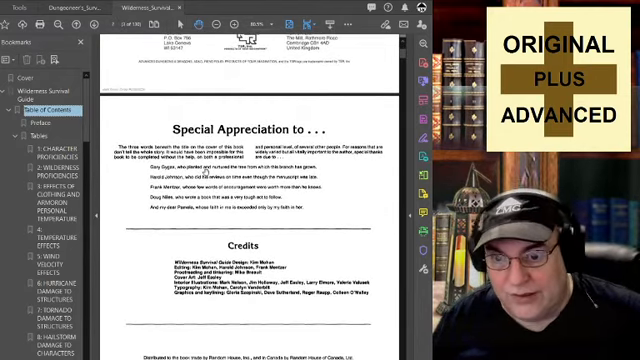
{"action": "scroll", "scroll_direction": "down", "scroll_amount": 3}
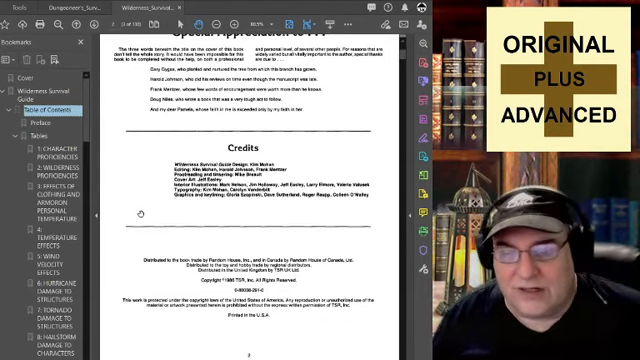
{"action": "scroll", "scroll_direction": "down", "scroll_amount": 3}
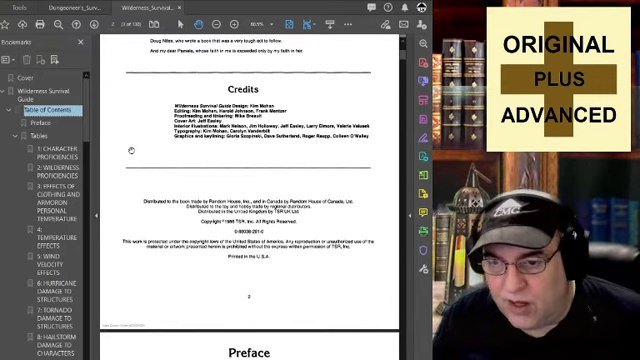
Scroll past the Preface pages until the Table of Contents and its continuation page show.
{"action": "scroll", "scroll_direction": "down", "scroll_amount": 3}
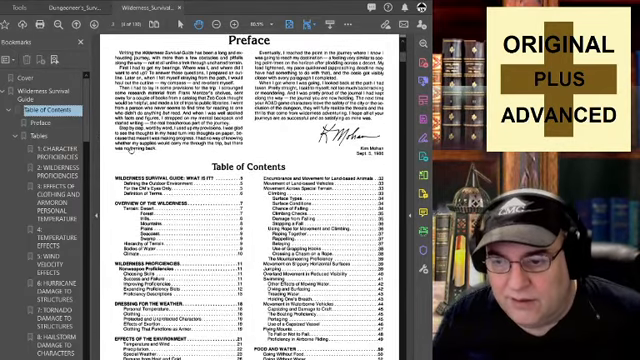
{"action": "scroll", "scroll_direction": "down", "scroll_amount": 3}
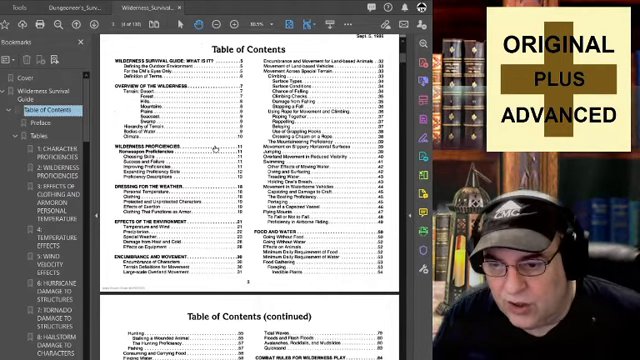
{"action": "scroll", "scroll_direction": "down", "scroll_amount": 3}
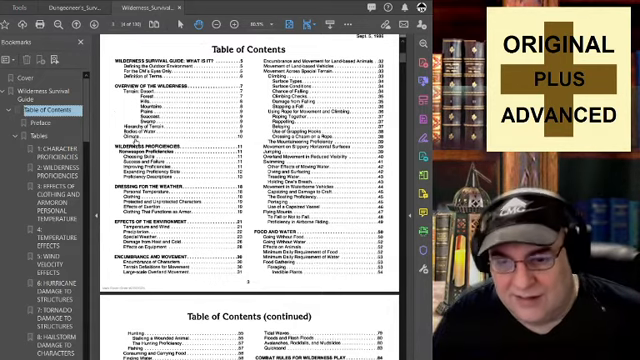
Scroll through the remaining contents pages to the illustrated Starting From Scratch chapter opening.
{"action": "scroll", "scroll_direction": "down", "scroll_amount": 3}
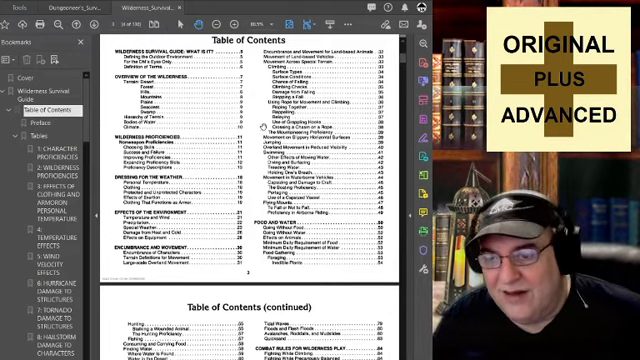
{"action": "scroll", "scroll_direction": "down", "scroll_amount": 3}
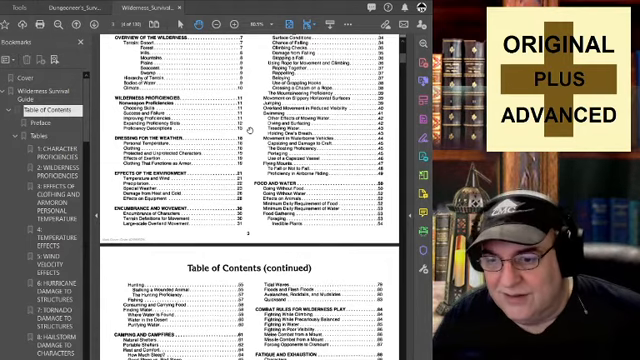
{"action": "scroll", "scroll_direction": "down", "scroll_amount": 3}
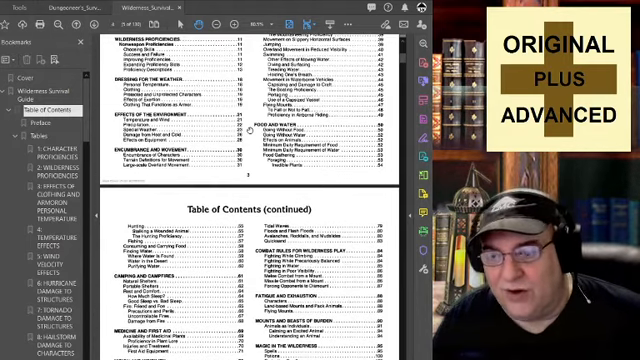
{"action": "scroll", "scroll_direction": "down", "scroll_amount": 3}
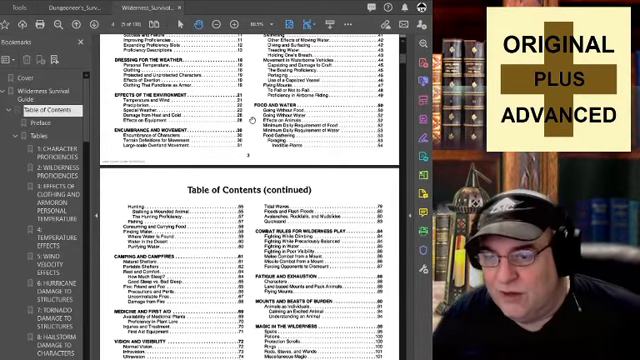
{"action": "scroll", "scroll_direction": "down", "scroll_amount": 3}
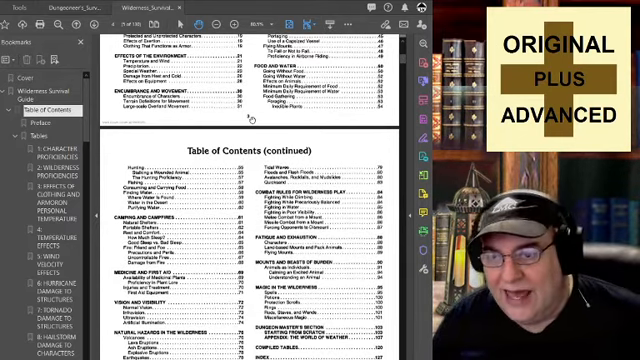
{"action": "scroll", "scroll_direction": "down", "scroll_amount": 3}
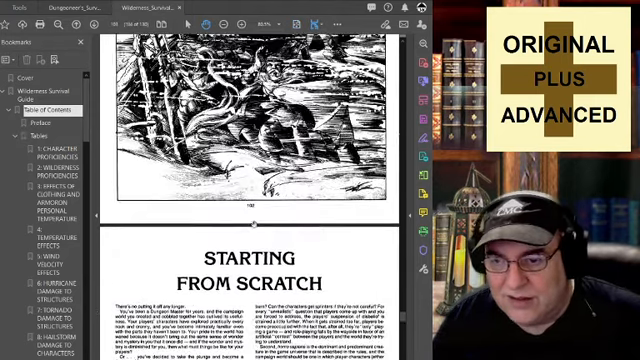
Scroll through the Starting From Scratch pages to the Appendix: The World of Weather heading.
{"action": "scroll", "scroll_direction": "down", "scroll_amount": 3}
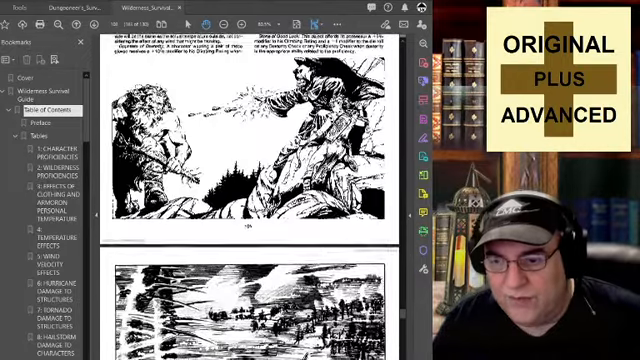
{"action": "scroll", "scroll_direction": "down", "scroll_amount": 3}
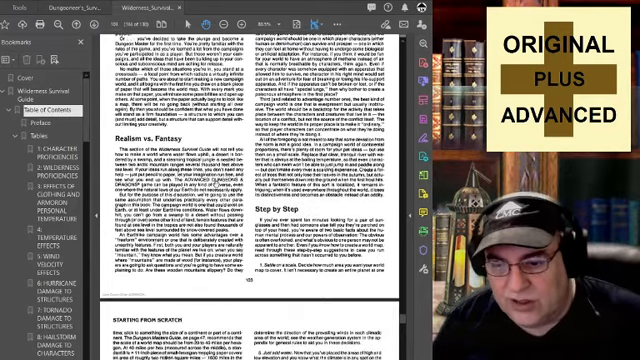
{"action": "scroll", "scroll_direction": "down", "scroll_amount": 3}
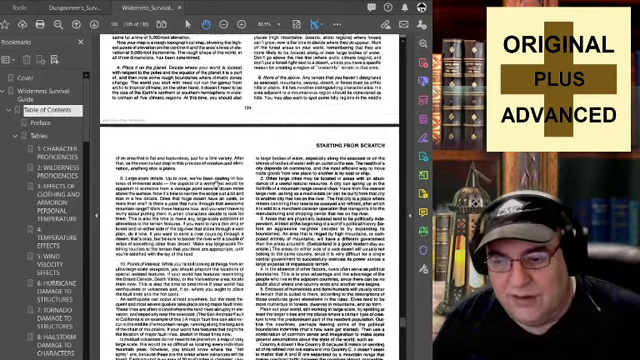
{"action": "scroll", "scroll_direction": "down", "scroll_amount": 3}
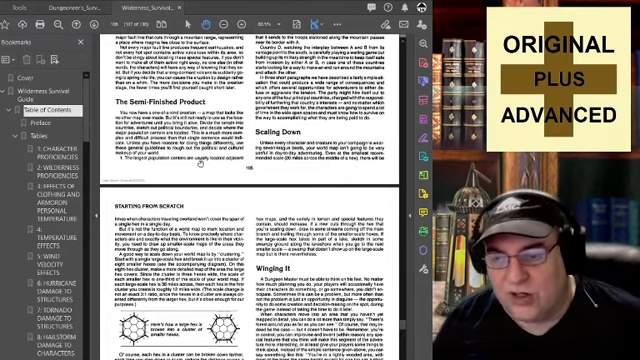
{"action": "scroll", "scroll_direction": "down", "scroll_amount": 3}
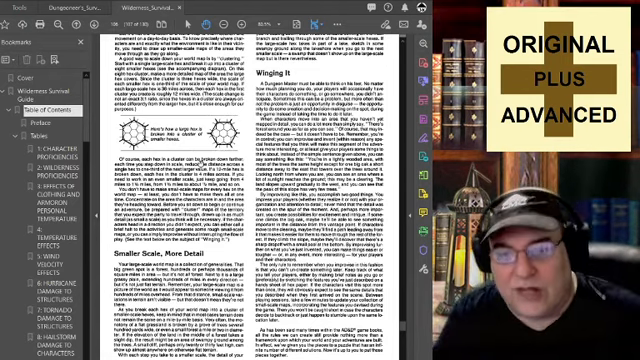
{"action": "scroll", "scroll_direction": "down", "scroll_amount": 3}
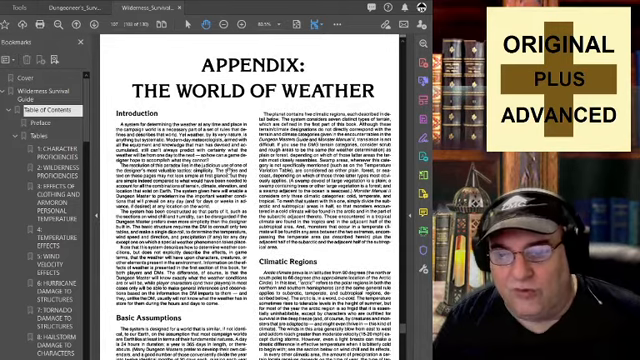
Scroll through the Precipitation and Special Weather tables to the Optional Rules: Relative Humidity section.
{"action": "scroll", "scroll_direction": "down", "scroll_amount": 3}
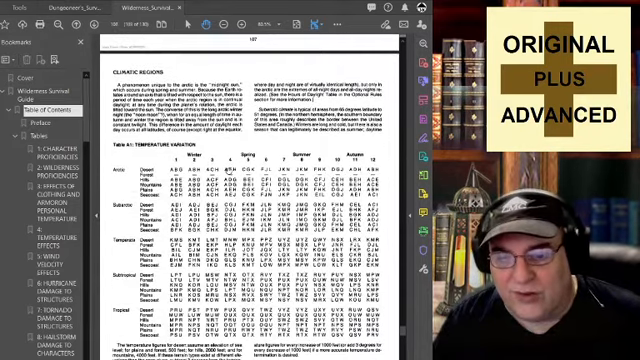
{"action": "scroll", "scroll_direction": "down", "scroll_amount": 3}
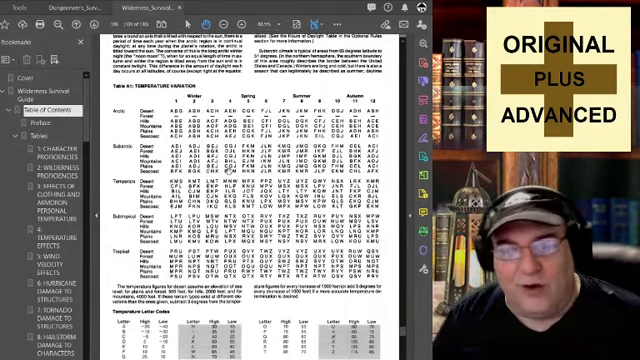
{"action": "scroll", "scroll_direction": "down", "scroll_amount": 3}
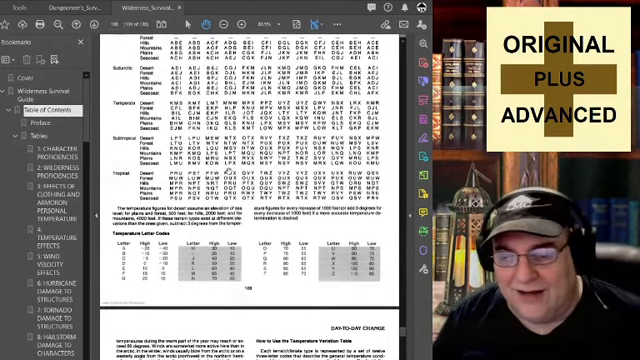
{"action": "scroll", "scroll_direction": "down", "scroll_amount": 3}
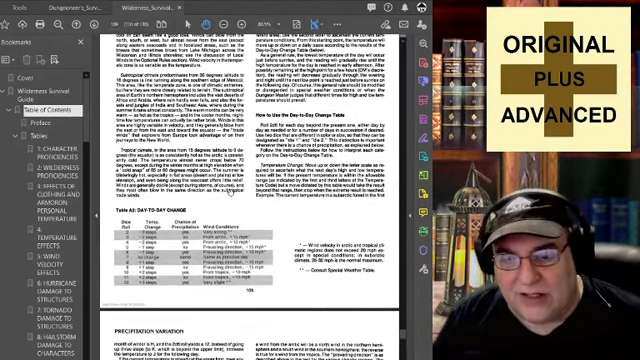
{"action": "scroll", "scroll_direction": "down", "scroll_amount": 3}
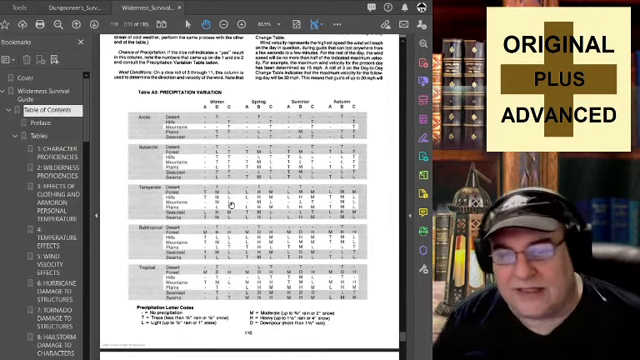
{"action": "scroll", "scroll_direction": "down", "scroll_amount": 3}
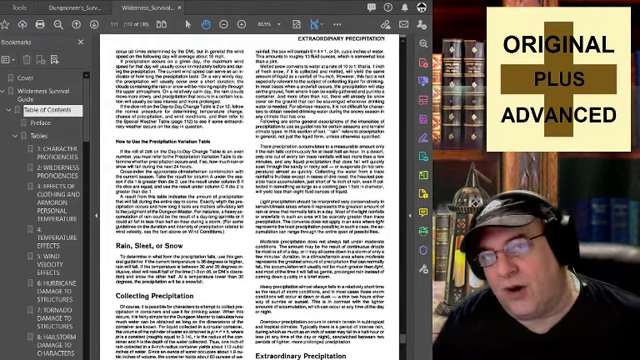
{"action": "scroll", "scroll_direction": "down", "scroll_amount": 3}
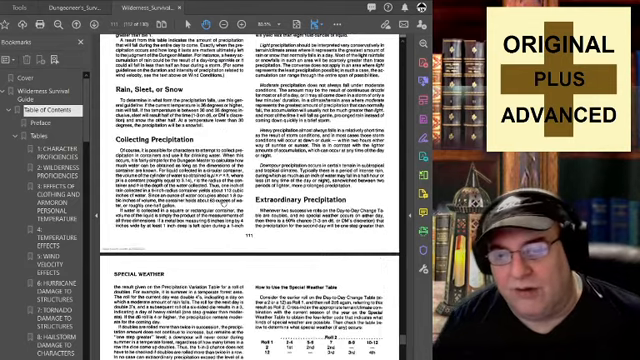
{"action": "scroll", "scroll_direction": "down", "scroll_amount": 3}
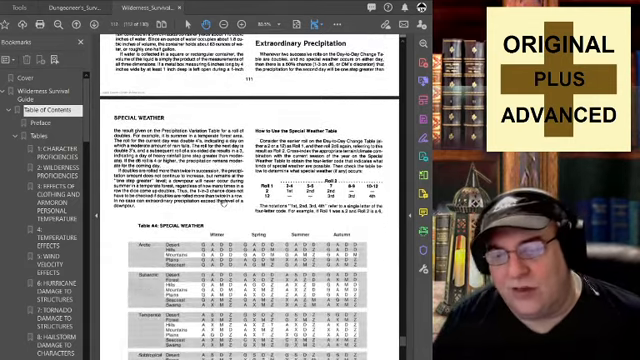
{"action": "scroll", "scroll_direction": "down", "scroll_amount": 3}
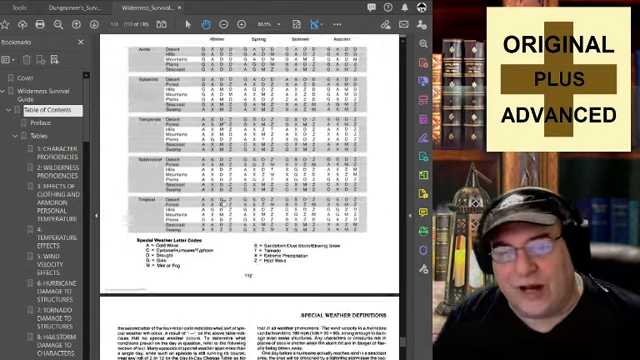
{"action": "scroll", "scroll_direction": "down", "scroll_amount": 3}
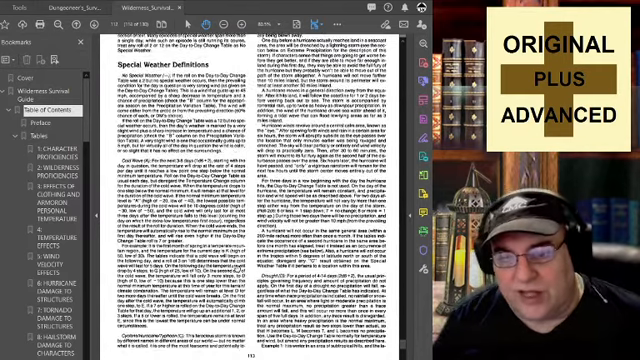
{"action": "scroll", "scroll_direction": "down", "scroll_amount": 3}
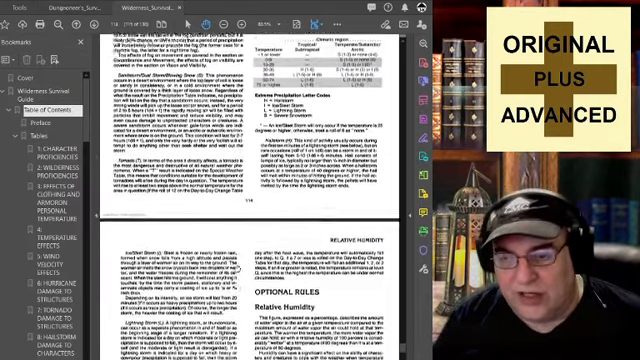
Scroll past the Wind Chill, Hours of Daylight, Local Winds and Tides pages to the Compiled Tables page.
{"action": "scroll", "scroll_direction": "down", "scroll_amount": 3}
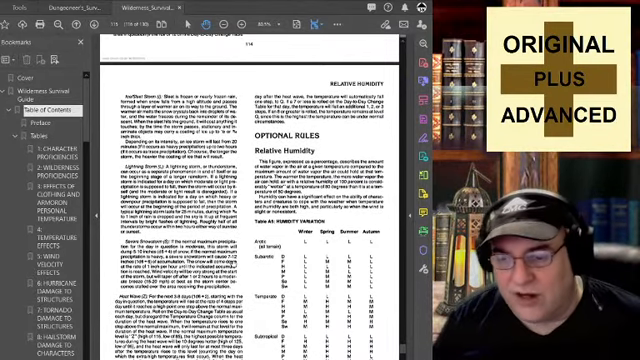
{"action": "scroll", "scroll_direction": "down", "scroll_amount": 3}
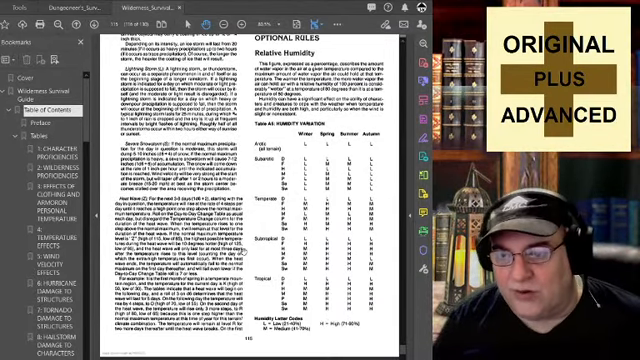
{"action": "scroll", "scroll_direction": "down", "scroll_amount": 3}
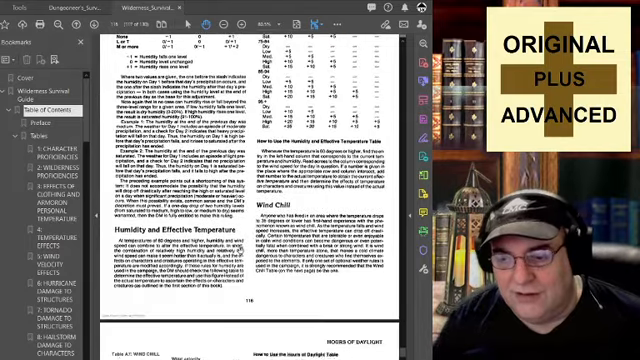
{"action": "scroll", "scroll_direction": "down", "scroll_amount": 3}
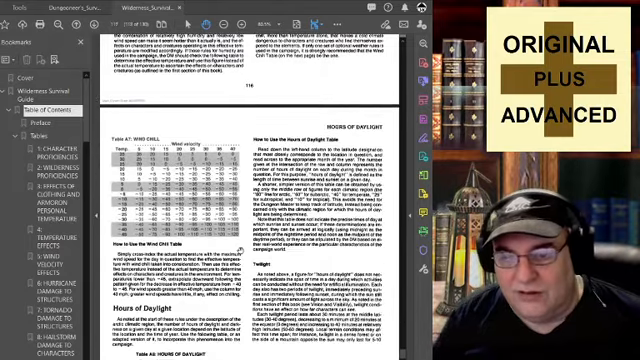
{"action": "scroll", "scroll_direction": "down", "scroll_amount": 3}
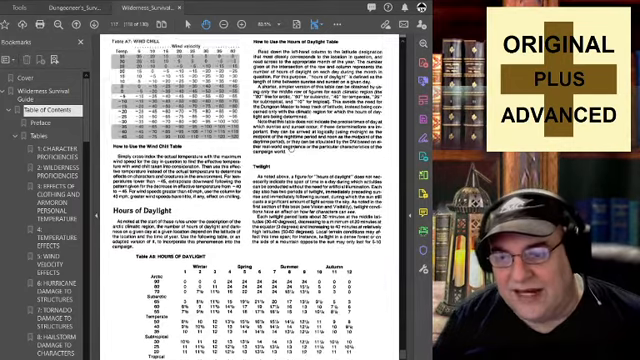
{"action": "scroll", "scroll_direction": "down", "scroll_amount": 3}
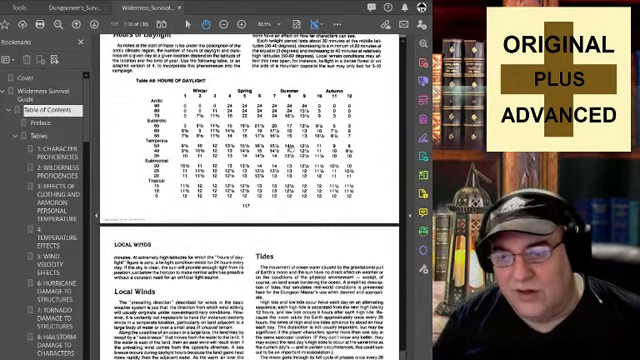
{"action": "scroll", "scroll_direction": "down", "scroll_amount": 3}
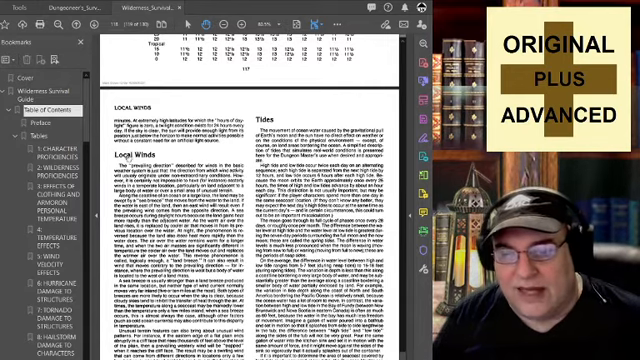
{"action": "scroll", "scroll_direction": "down", "scroll_amount": 3}
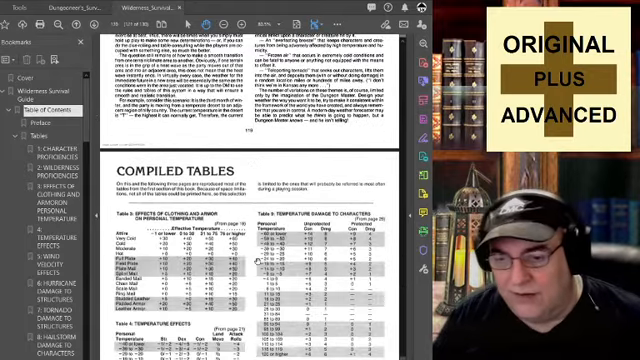
Scroll through the clothing, temperature, food and water compiled tables to the end of the Wilderness guide.
{"action": "scroll", "scroll_direction": "down", "scroll_amount": 3}
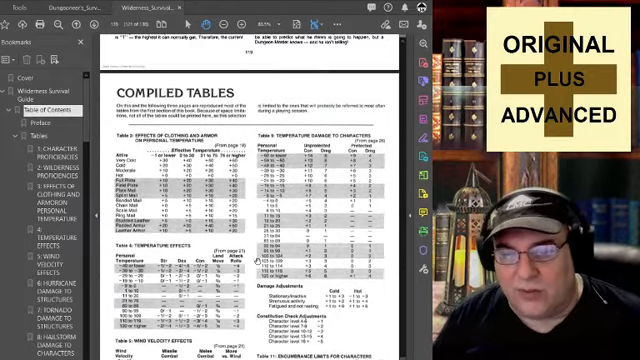
{"action": "scroll", "scroll_direction": "down", "scroll_amount": 3}
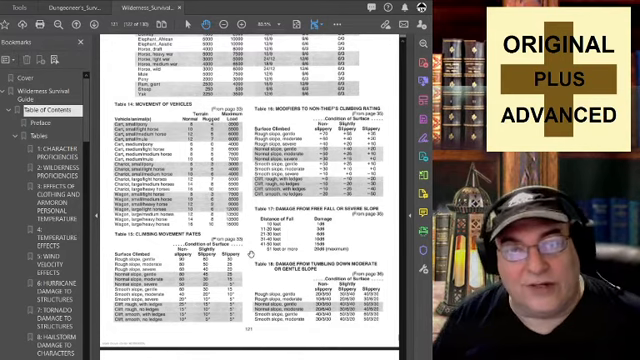
{"action": "scroll", "scroll_direction": "down", "scroll_amount": 3}
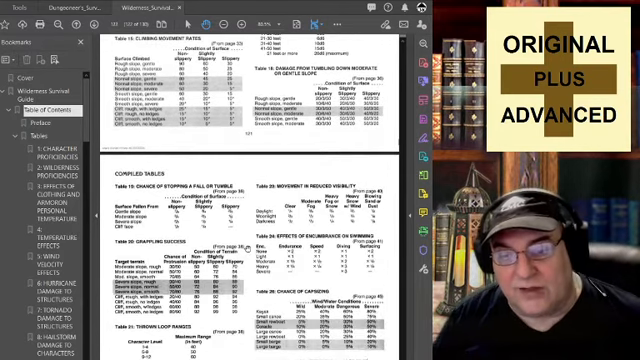
{"action": "scroll", "scroll_direction": "down", "scroll_amount": 3}
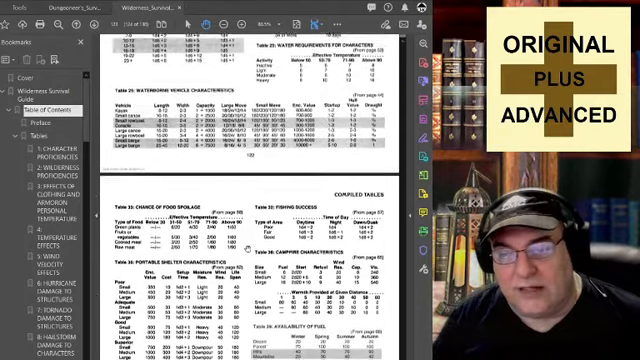
{"action": "scroll", "scroll_direction": "down", "scroll_amount": 3}
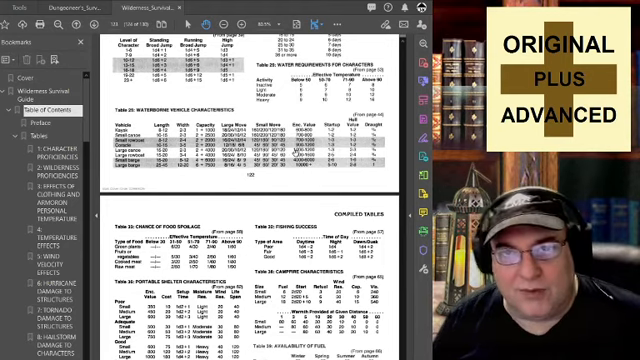
{"action": "scroll", "scroll_direction": "down", "scroll_amount": 3}
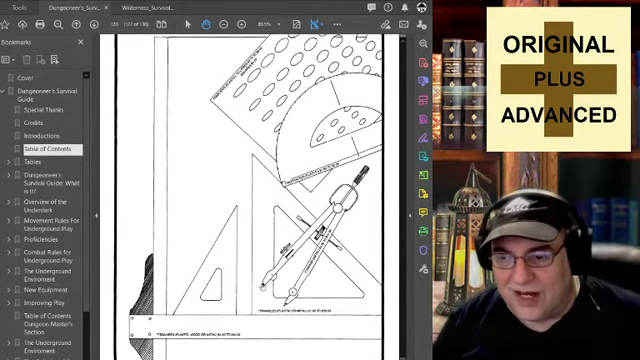
Scroll past the Dungeoneer's mapping grid sheets and Compiled Tables to the end of its Index pages.
{"action": "scroll", "scroll_direction": "down", "scroll_amount": 3}
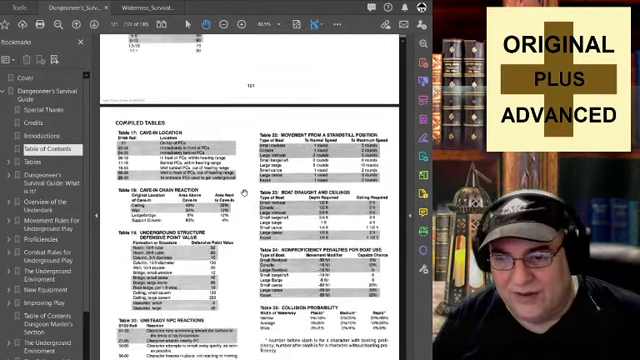
{"action": "scroll", "scroll_direction": "down", "scroll_amount": 3}
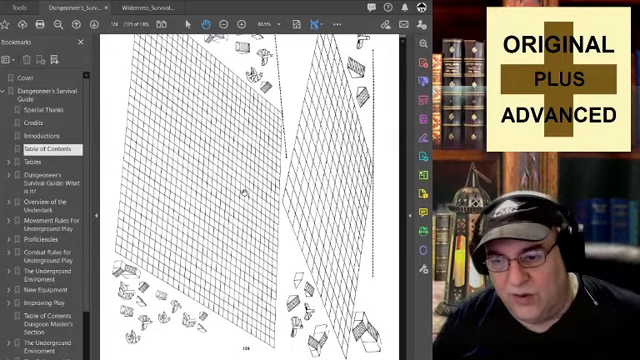
{"action": "scroll", "scroll_direction": "down", "scroll_amount": 3}
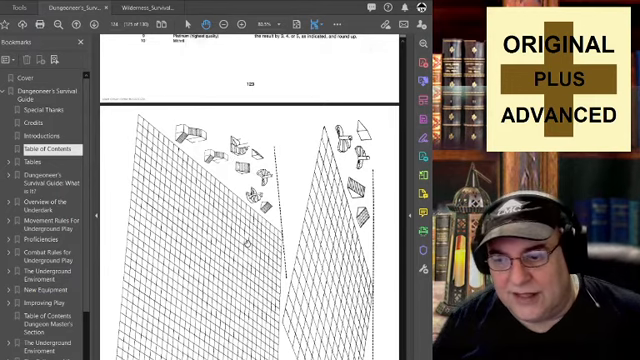
{"action": "scroll", "scroll_direction": "down", "scroll_amount": 3}
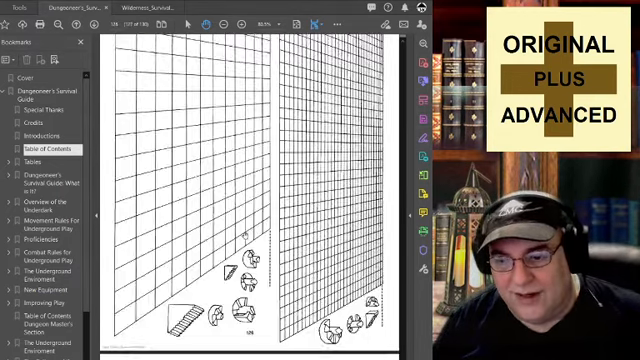
{"action": "scroll", "scroll_direction": "down", "scroll_amount": 3}
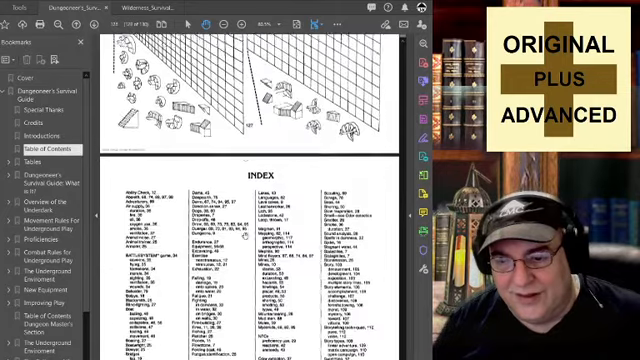
{"action": "scroll", "scroll_direction": "down", "scroll_amount": 3}
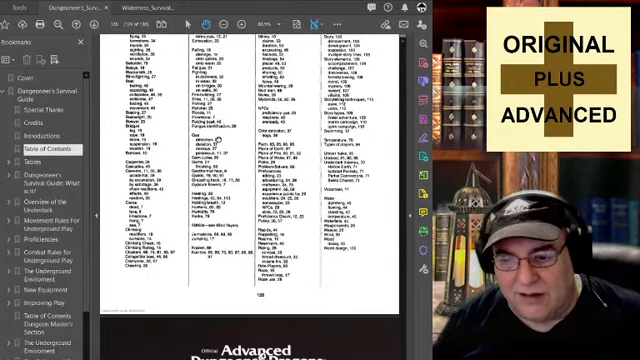